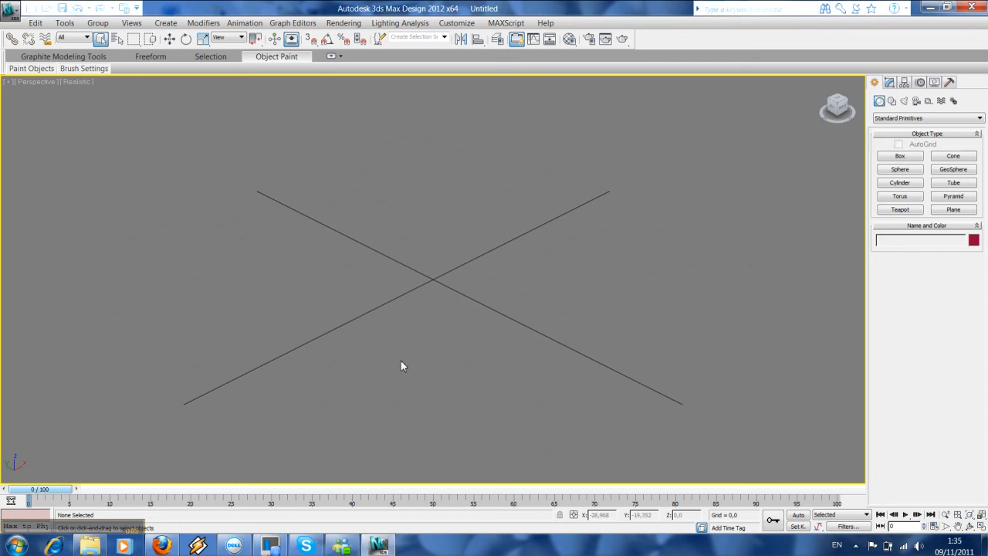
pyautogui.moveTo(402, 346)
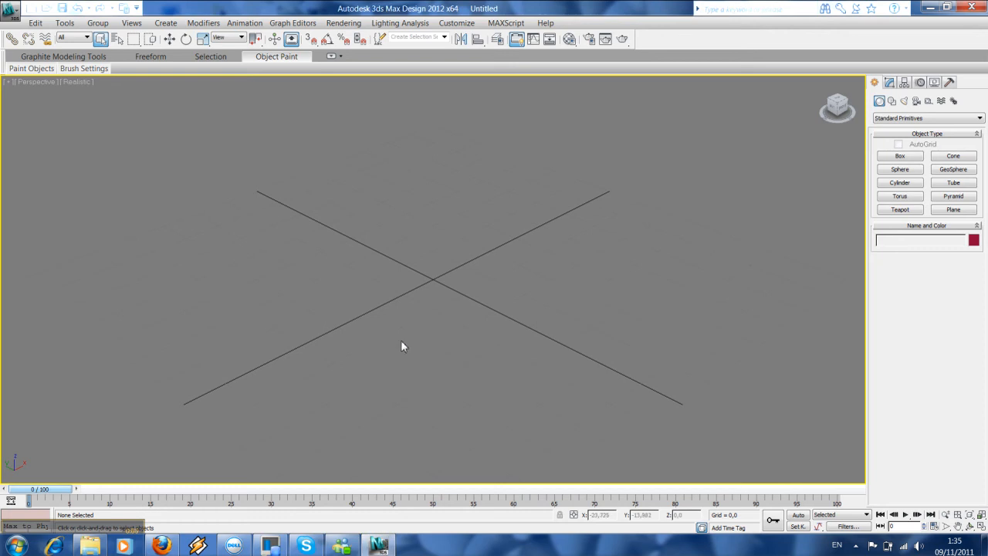
pyautogui.moveTo(400, 346)
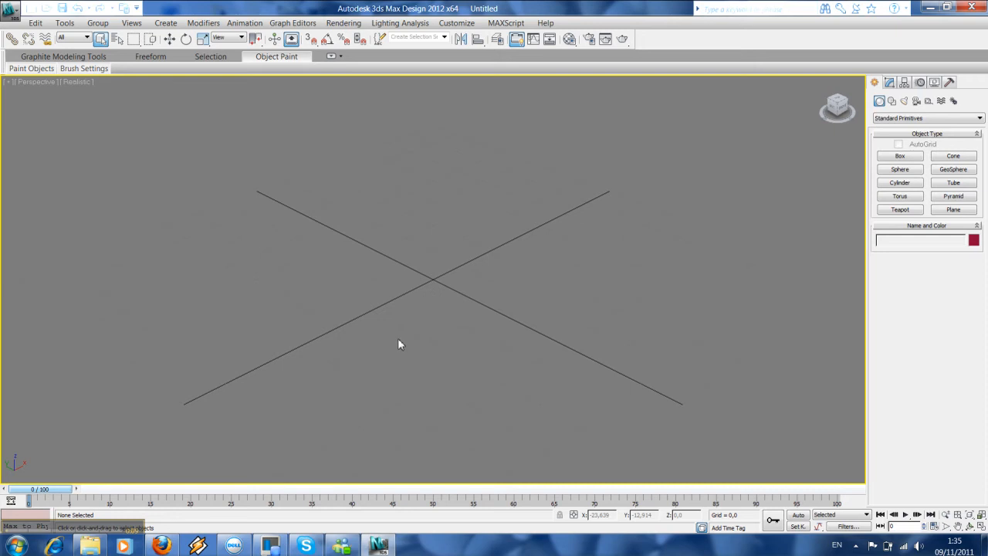
pyautogui.moveTo(398, 336)
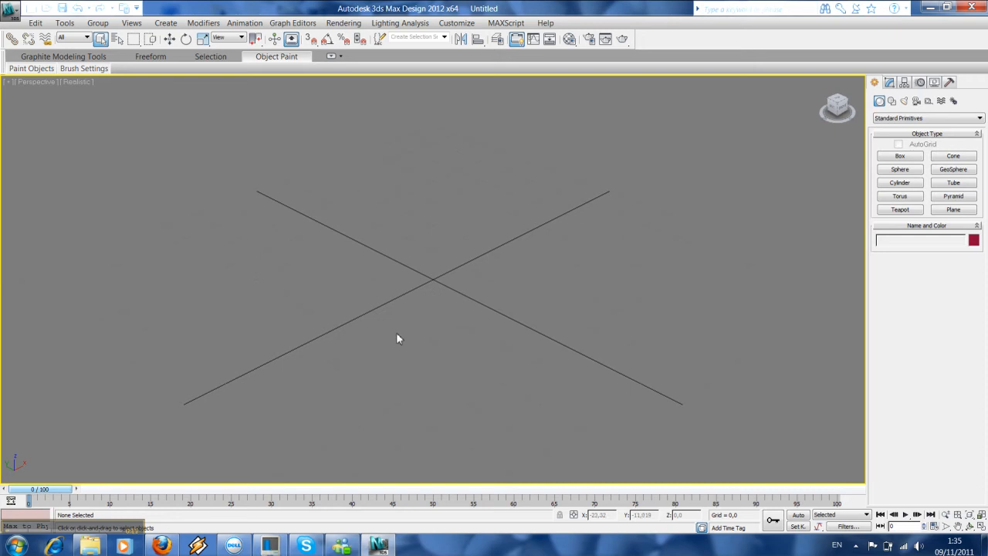
pyautogui.moveTo(438, 263)
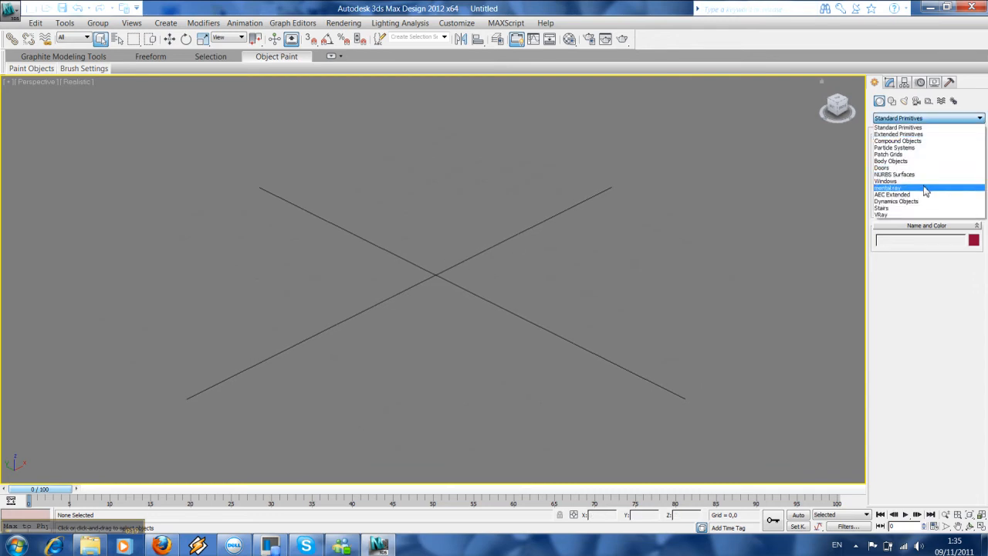
# - Place a Japanese Flowering Cherry, Spring foliage tree from AEC Extended at the scene centre
pyautogui.click(888, 195)
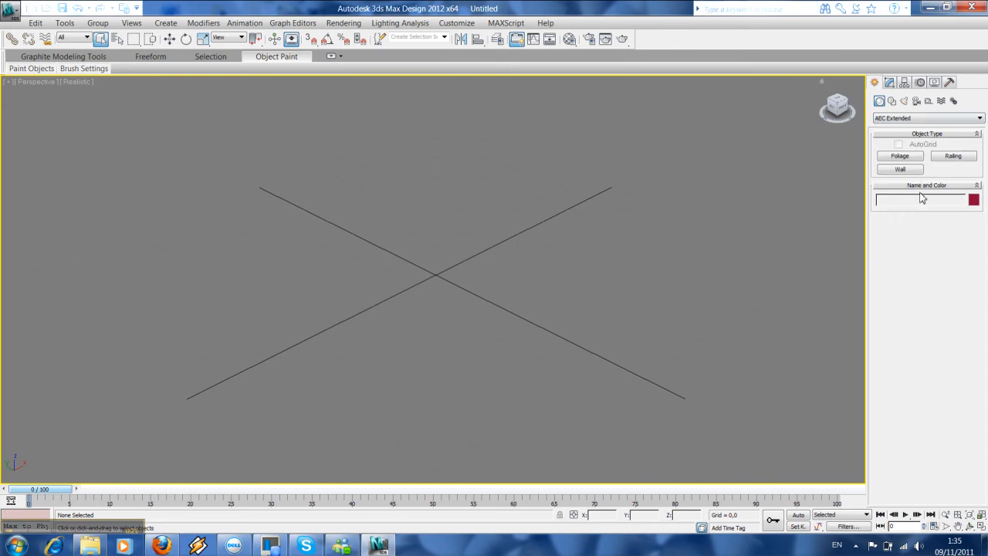
pyautogui.click(898, 155)
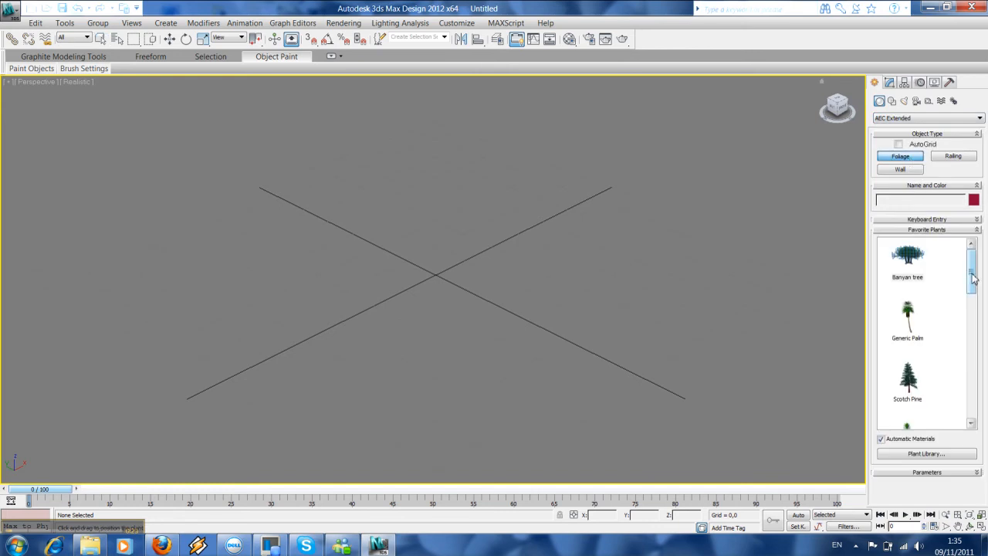
pyautogui.scroll(-3)
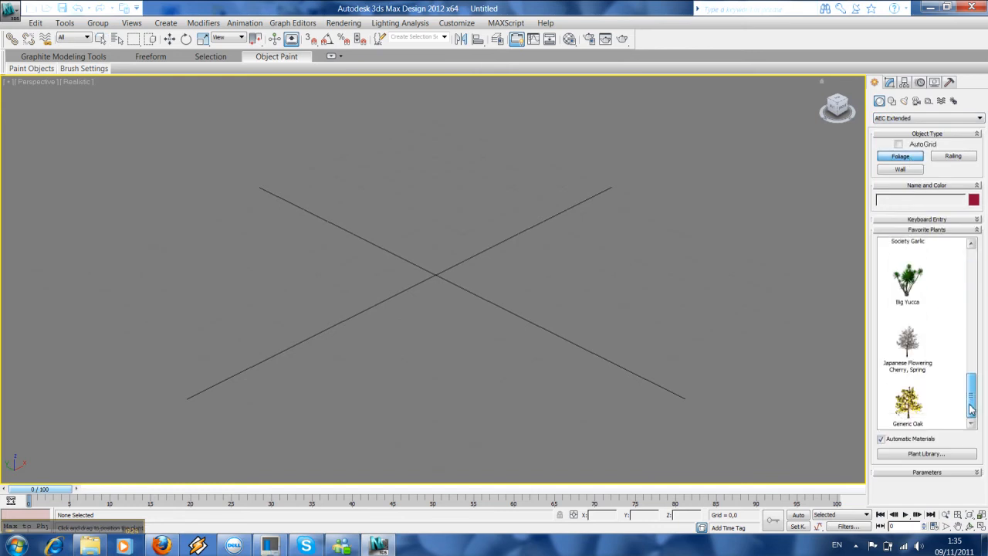
pyautogui.click(904, 347)
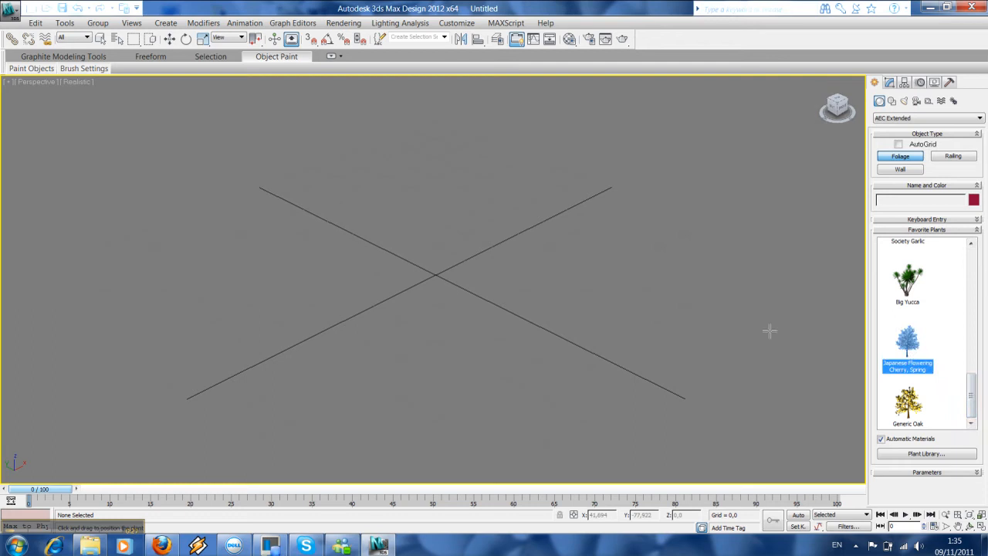
pyautogui.moveTo(427, 281)
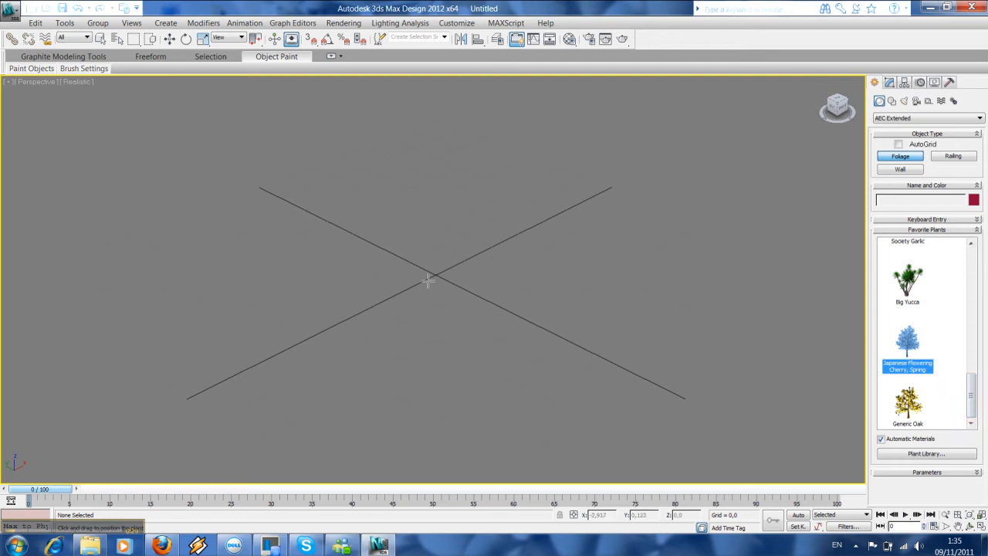
pyautogui.click(429, 280)
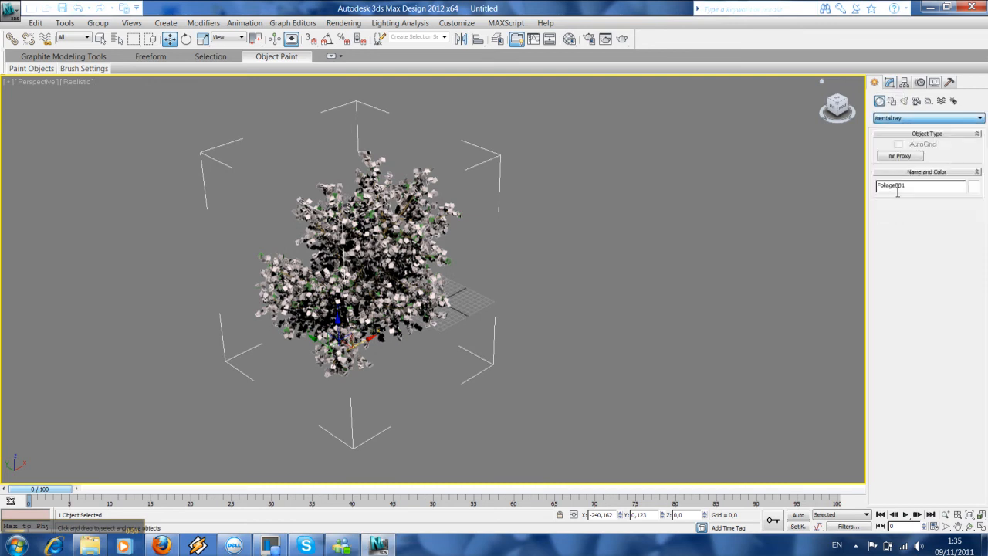
# - Create an mr Proxy beside the tree with the cherry tree as its source object
pyautogui.click(908, 154)
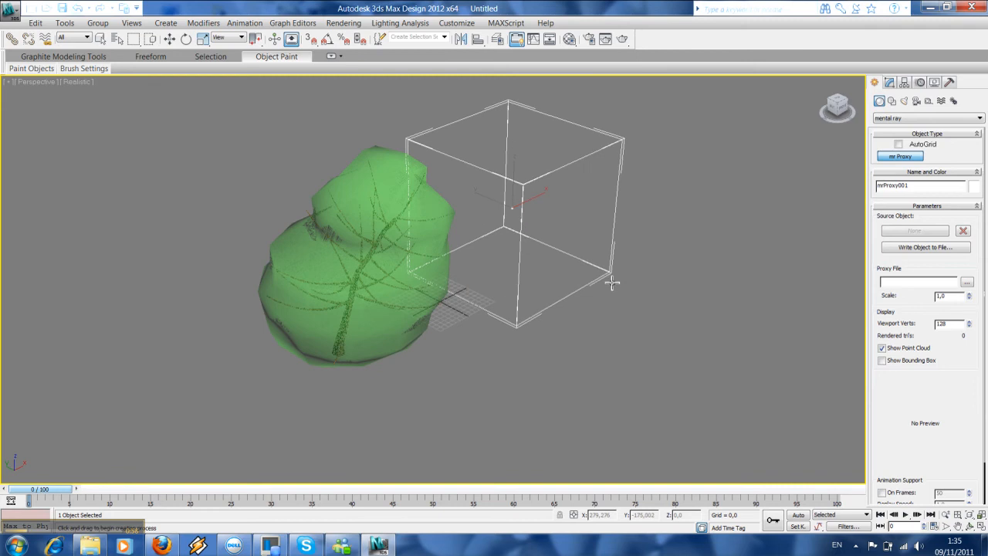
pyautogui.click(886, 85)
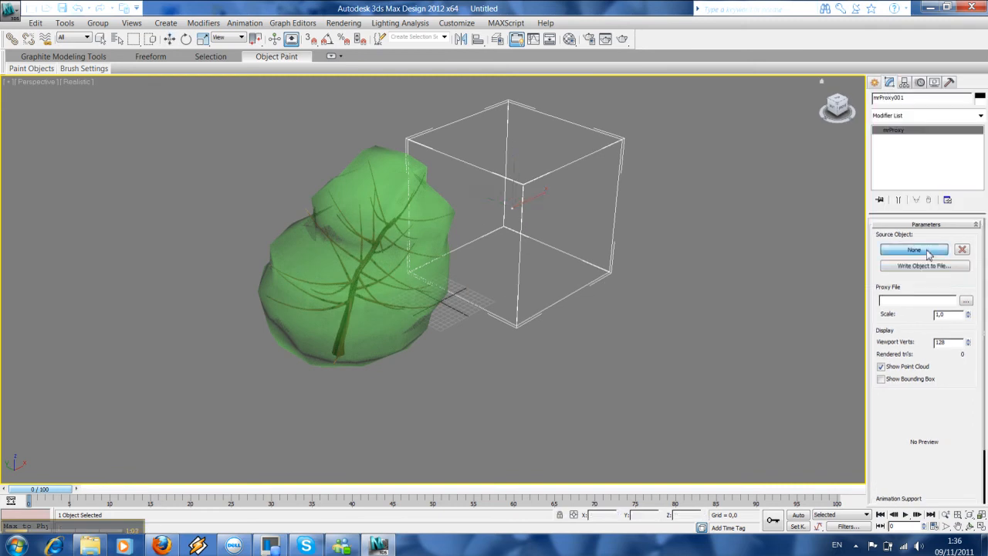
pyautogui.click(911, 249)
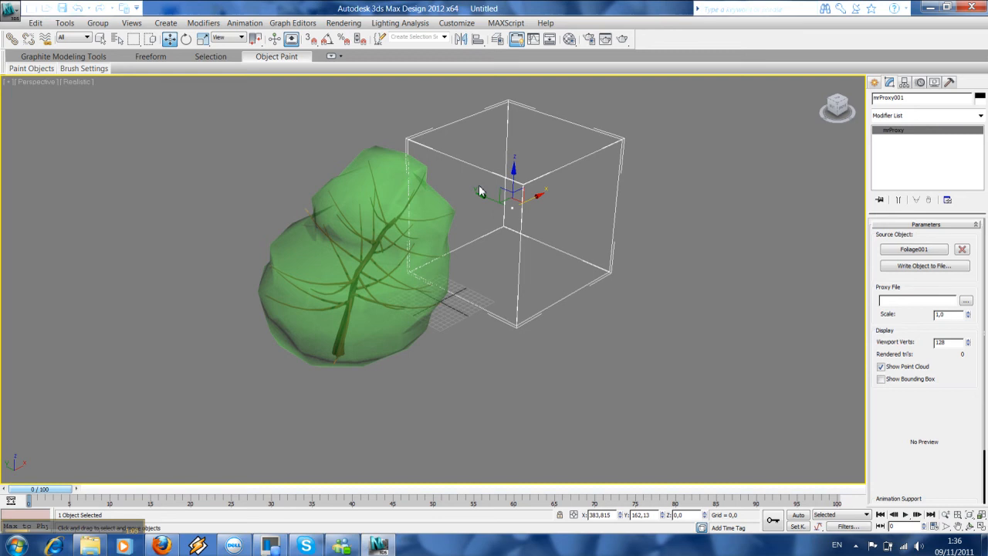
pyautogui.click(923, 266)
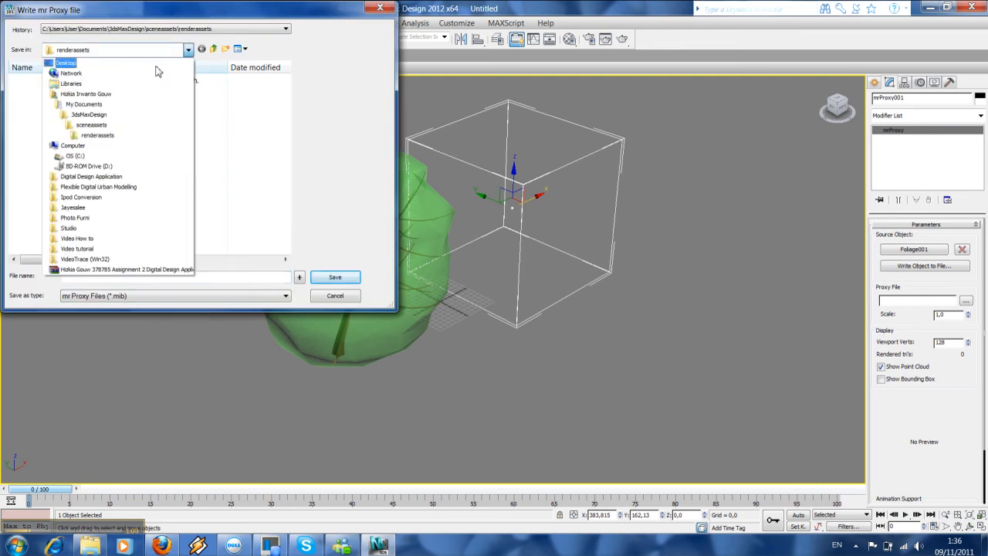
# - Write the proxy to a Desktop file named Japanese and confirm the current frame
pyautogui.click(68, 62)
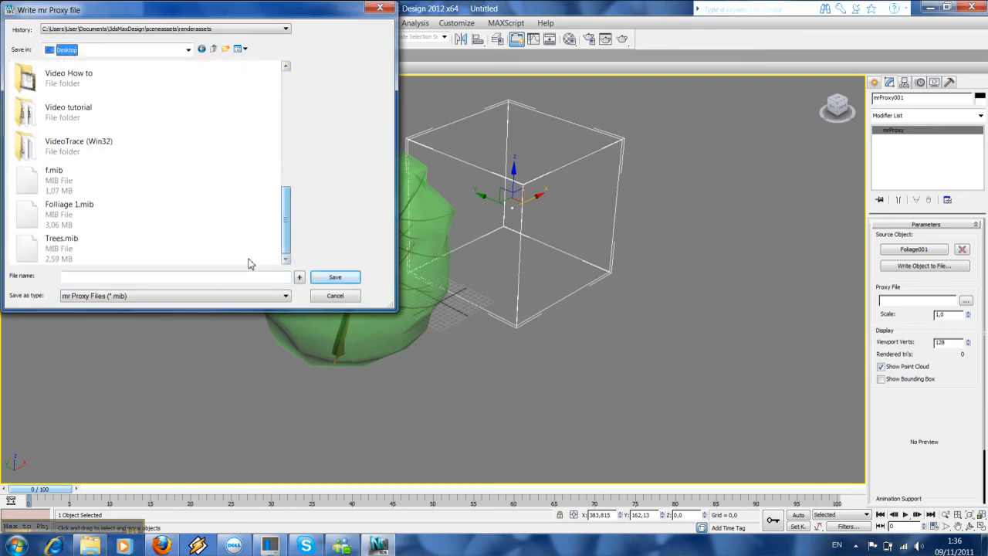
pyautogui.click(173, 277)
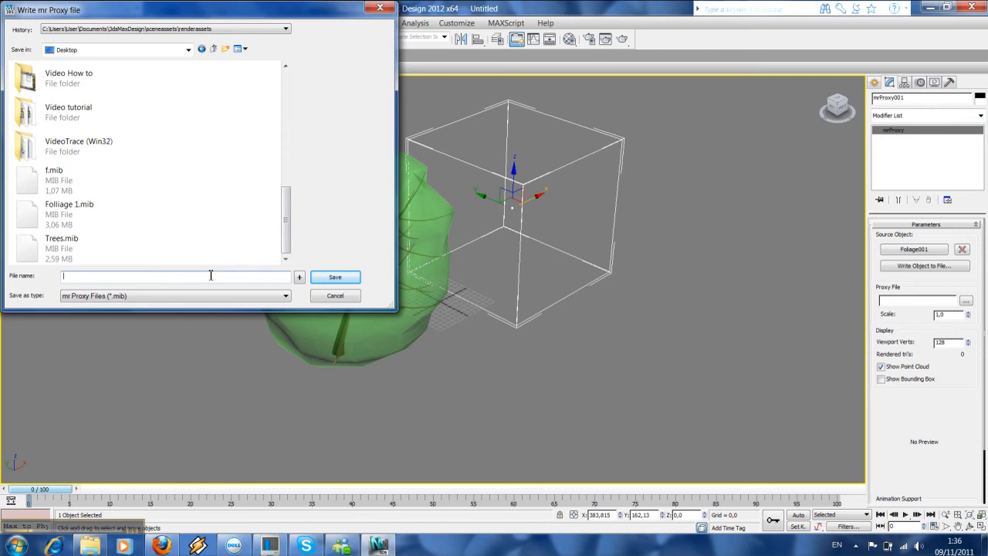
pyautogui.write('Japanese')
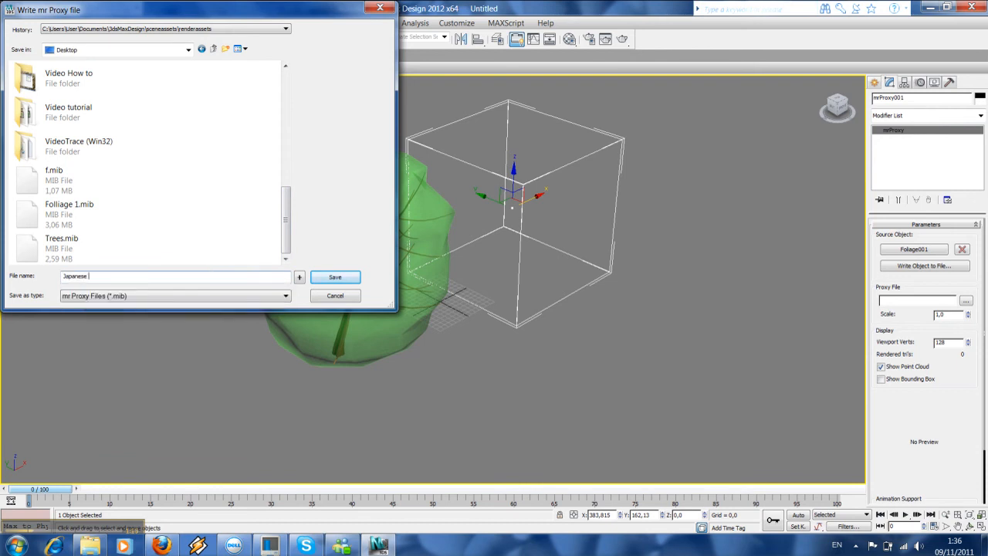
pyautogui.click(333, 276)
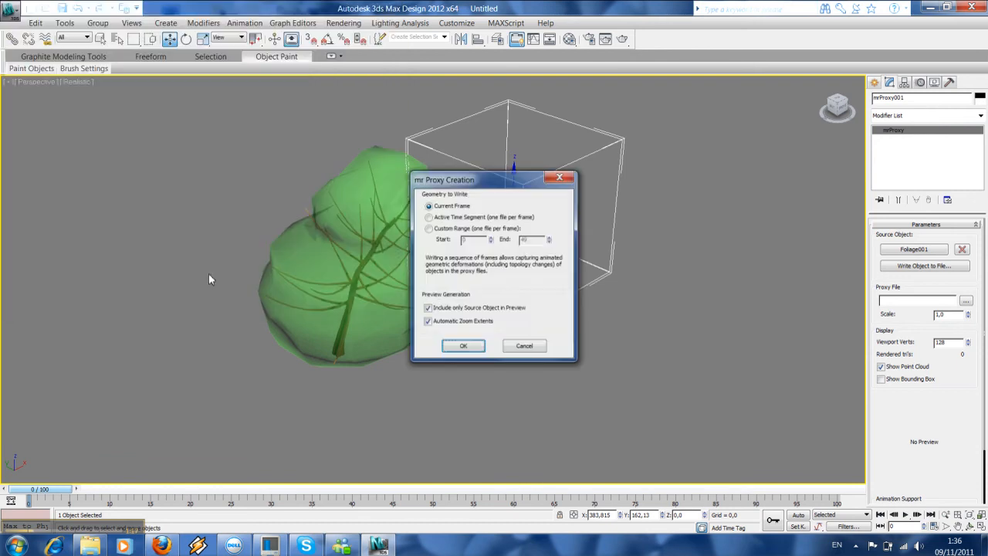
pyautogui.click(463, 345)
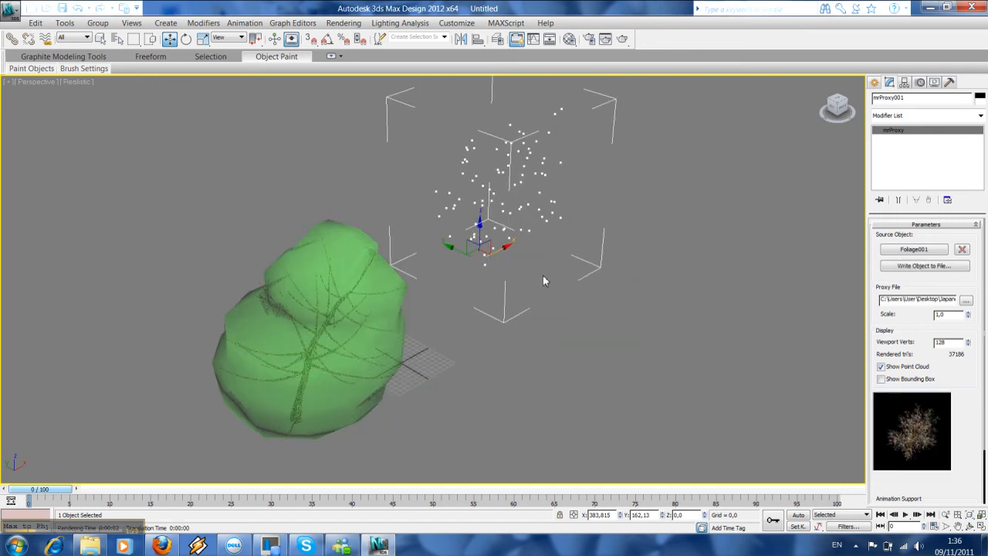
# - Pan the viewport to centre the proxy point cloud
pyautogui.moveTo(543, 280); pyautogui.dragTo(429, 286)
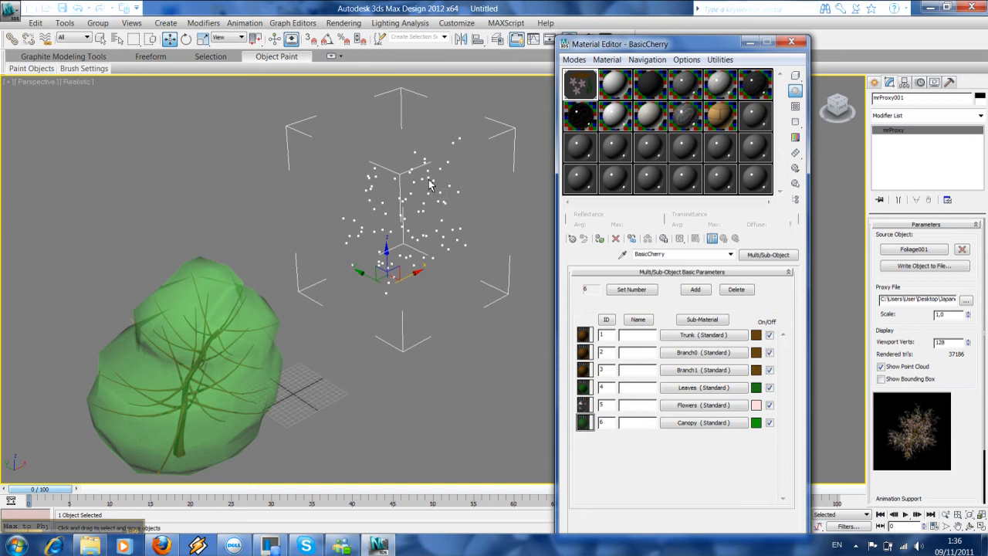
pyautogui.moveTo(471, 162)
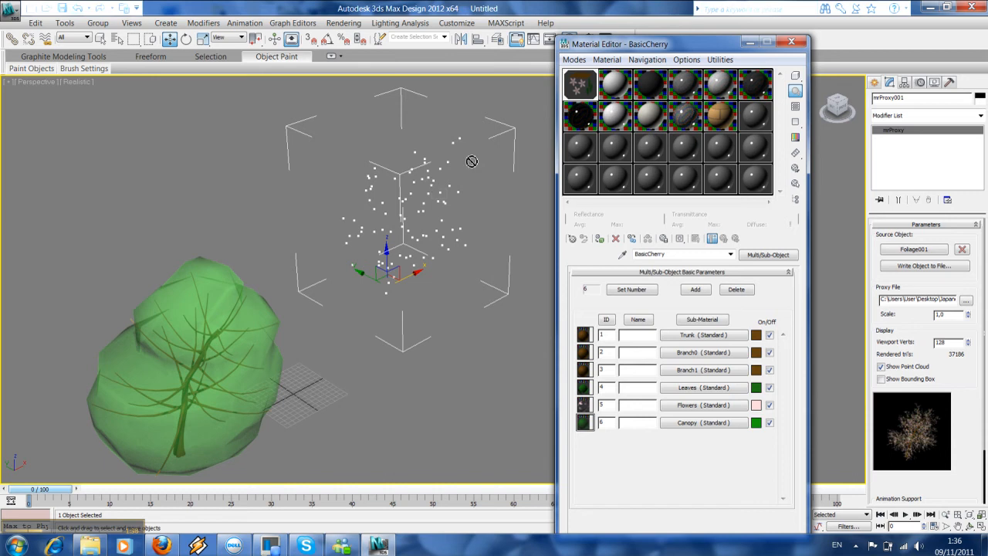
pyautogui.moveTo(553, 145)
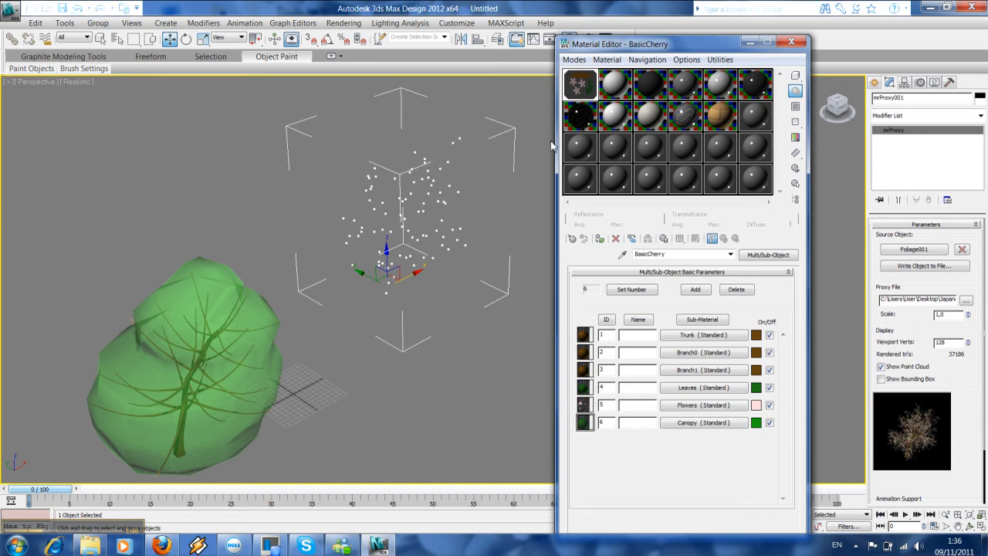
# - Hide the cherry tree via the quad menu, leaving only the proxy point cloud
pyautogui.rightClick(193, 347)
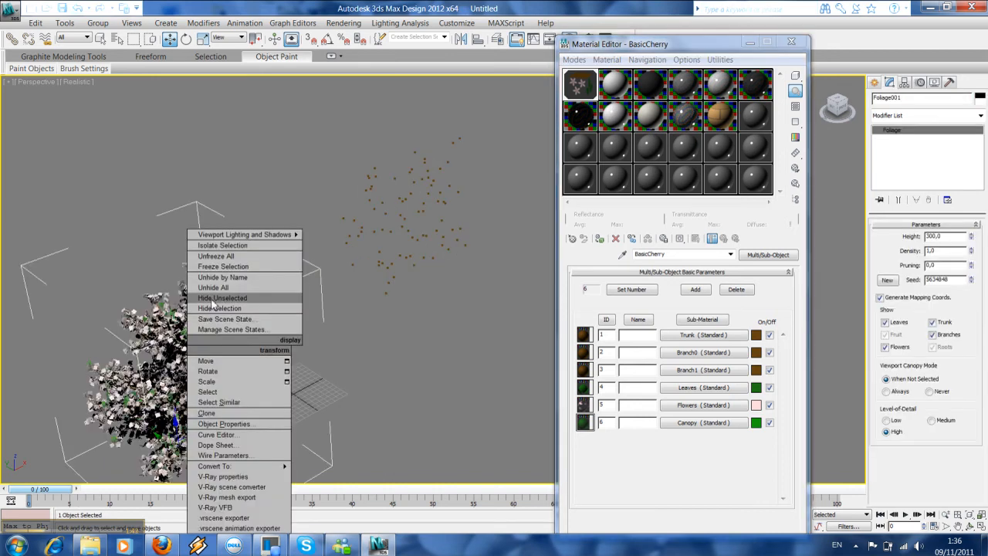
pyautogui.click(223, 298)
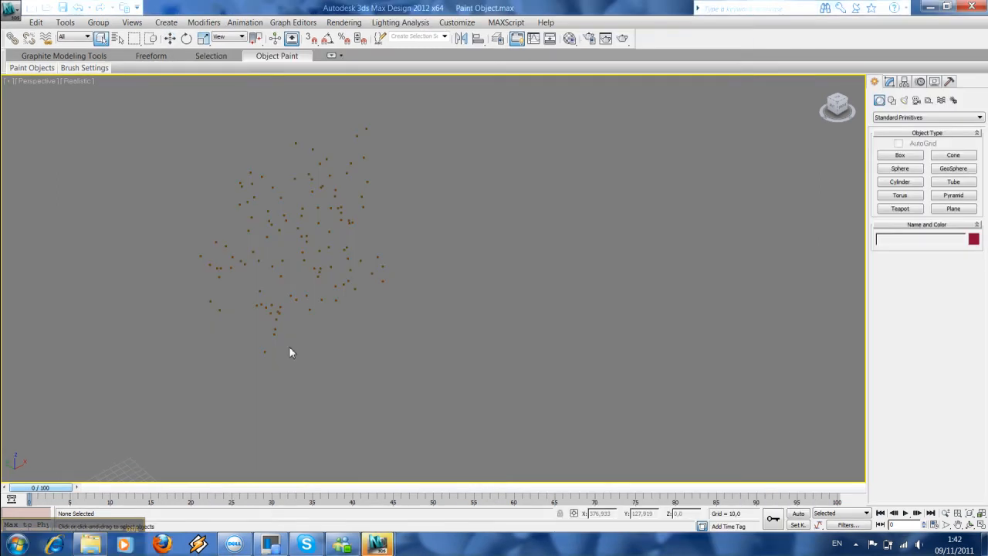
pyautogui.moveTo(310, 329)
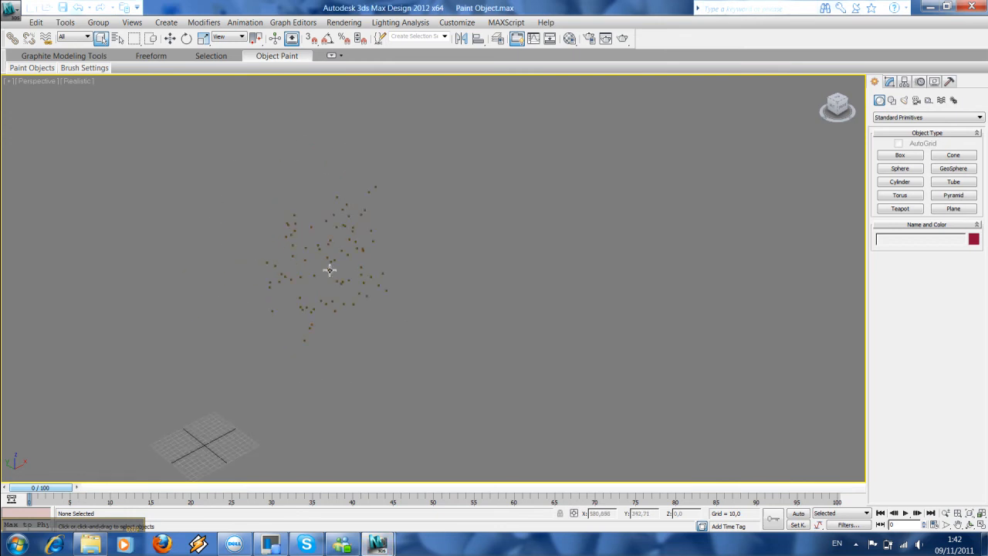
pyautogui.click(327, 270)
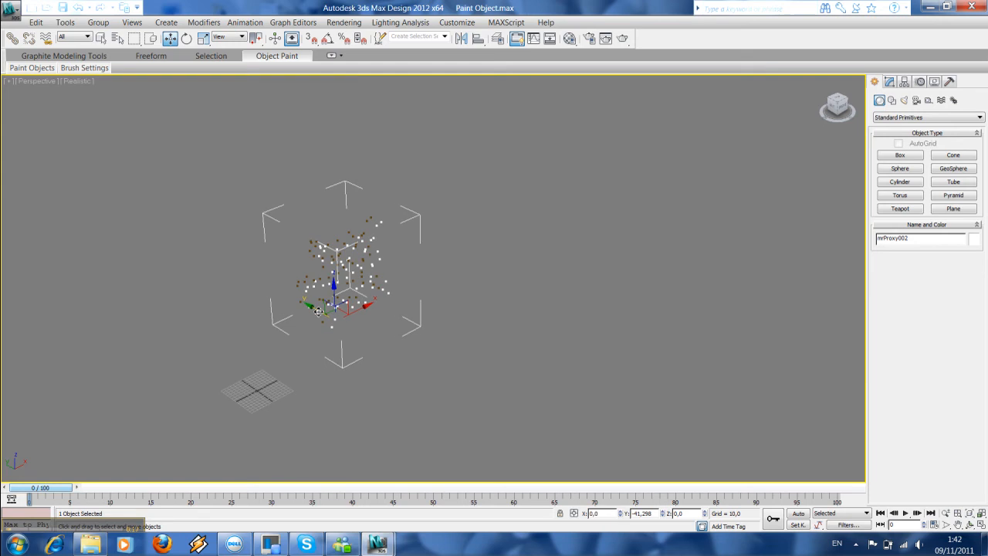
# - Shift-drag the proxy tree to clone it as a copy, mrProxy002
pyautogui.moveTo(343, 291); pyautogui.dragTo(417, 340)
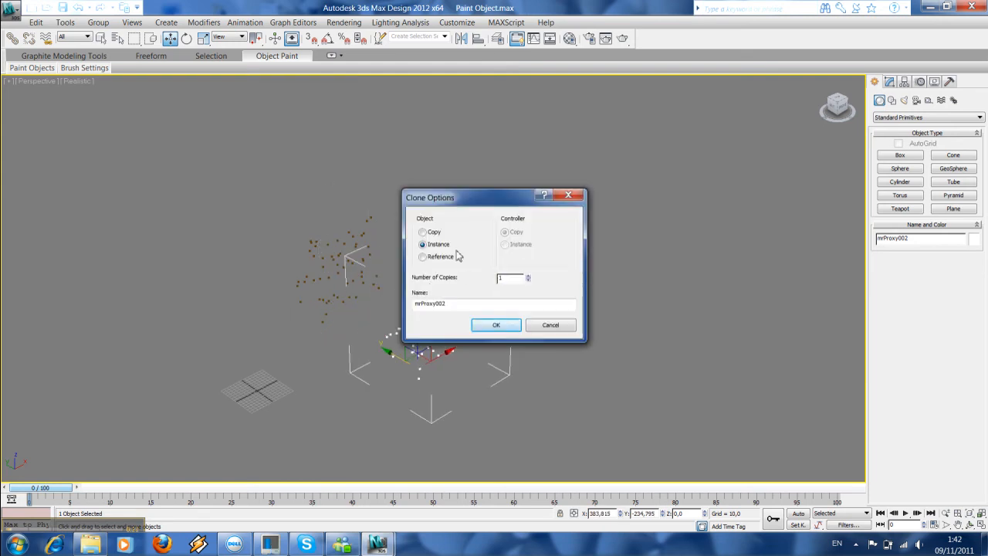
pyautogui.click(423, 231)
pyautogui.write('2')
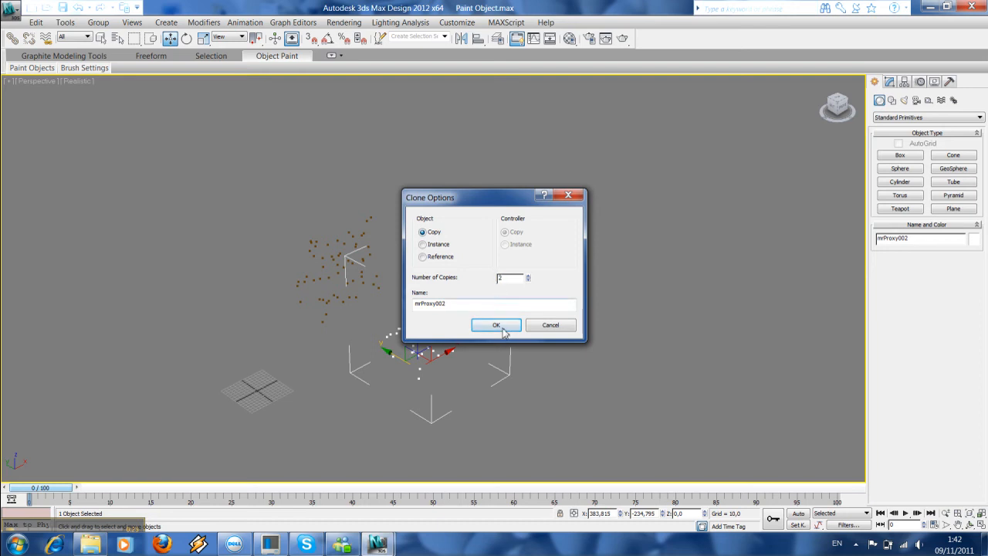
pyautogui.click(496, 324)
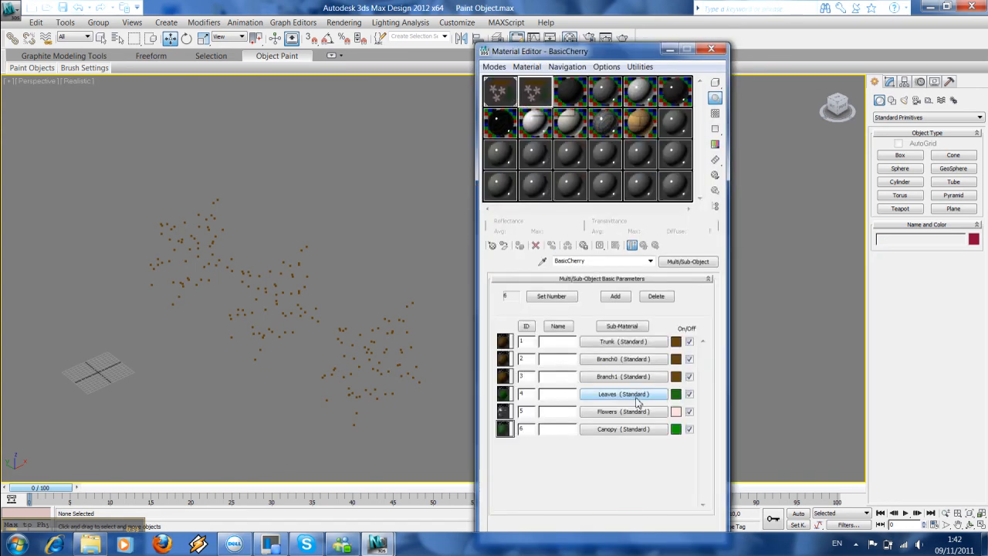
# - Recolour the Flowers sub-material diffuse to red and keep it renamed BasicCherryRed
pyautogui.click(623, 411)
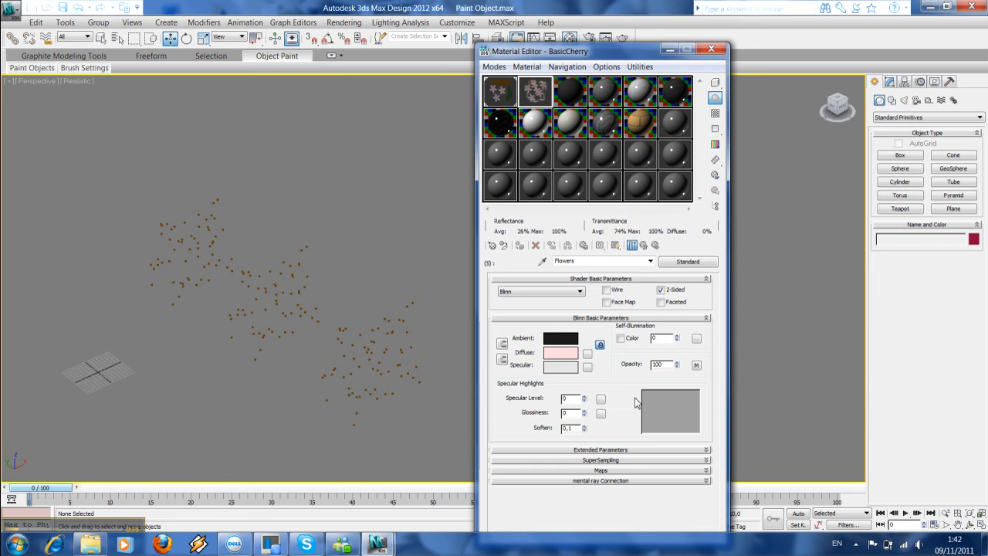
pyautogui.click(560, 352)
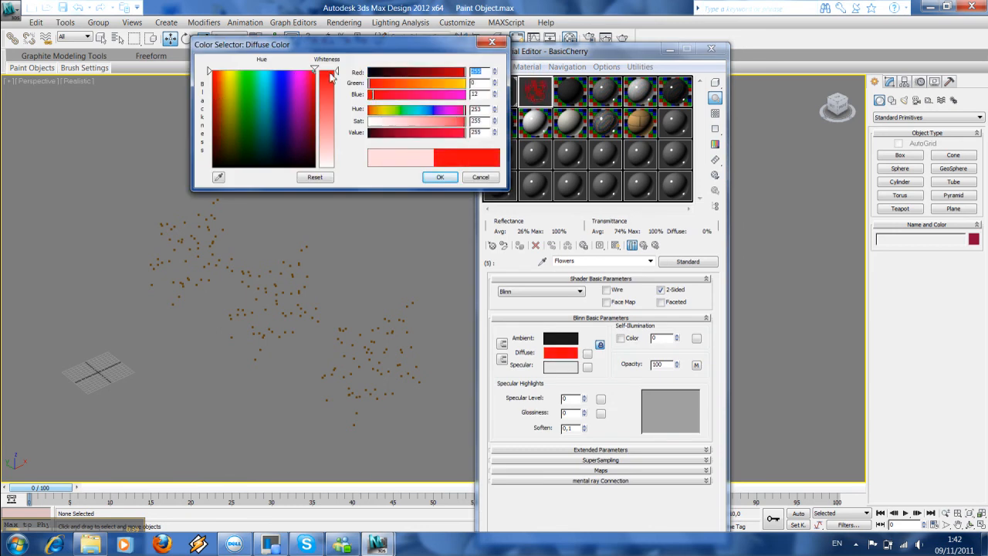
pyautogui.click(438, 176)
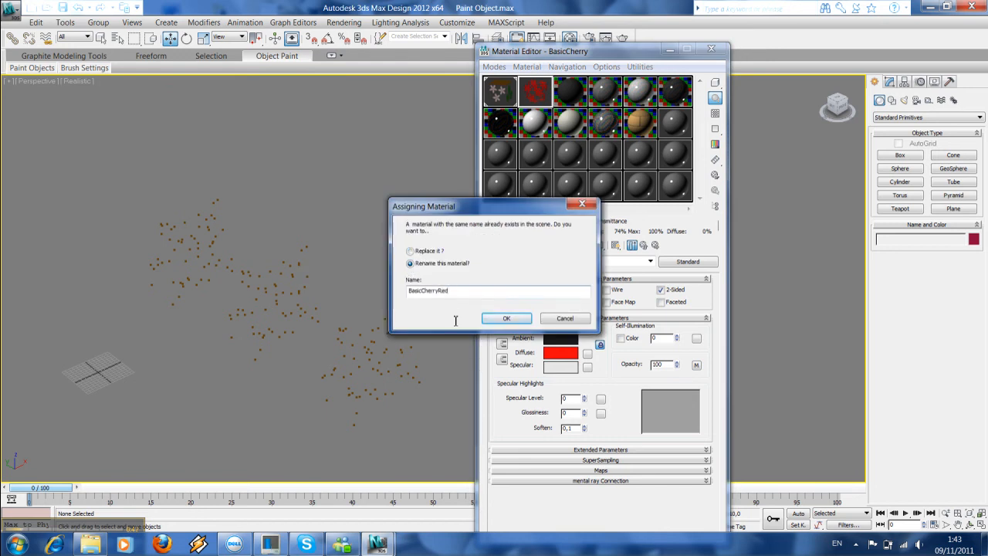
pyautogui.click(506, 318)
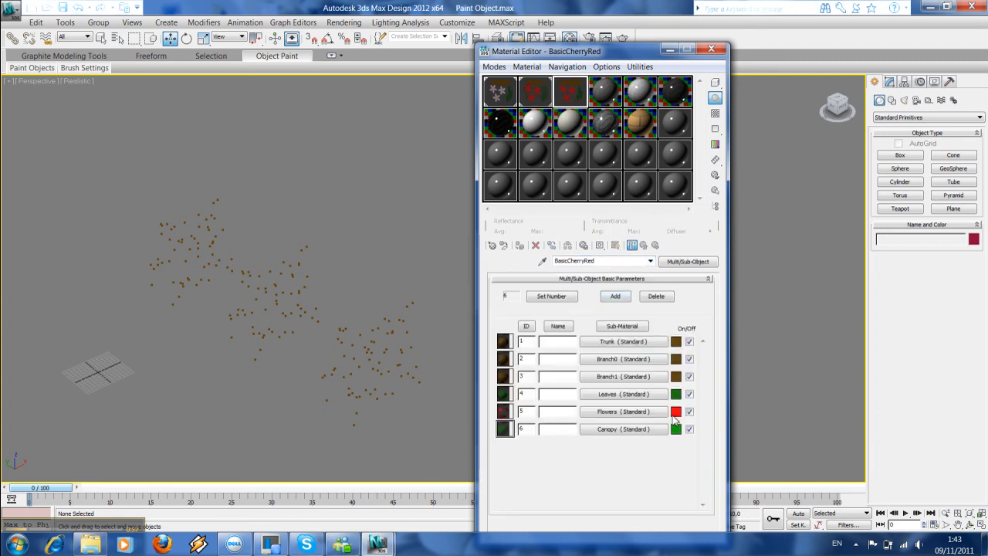
# - Recolour the flowers blue, keep the material as BasicCherryBlue and close the Material Editor
pyautogui.click(685, 411)
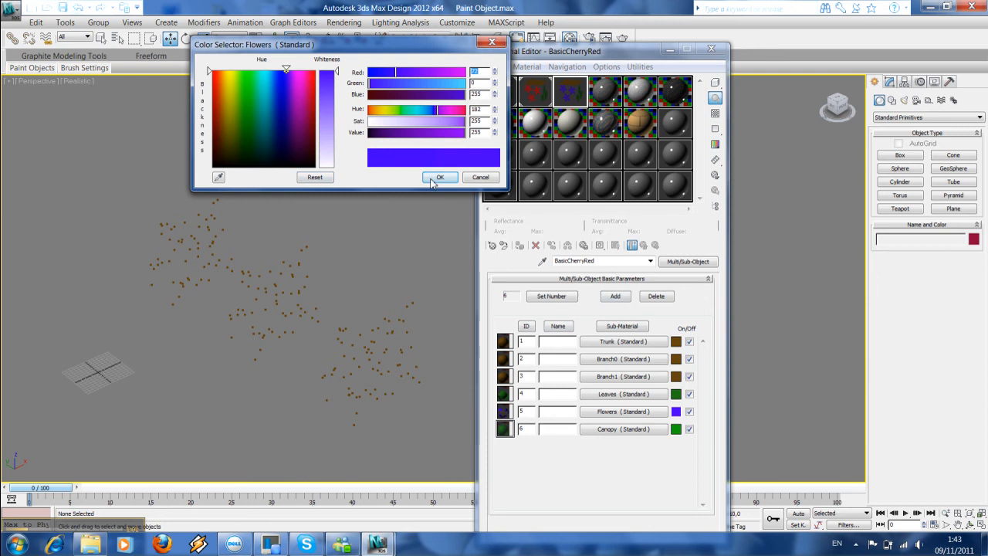
pyautogui.click(440, 176)
pyautogui.write('BasicCherryBlue')
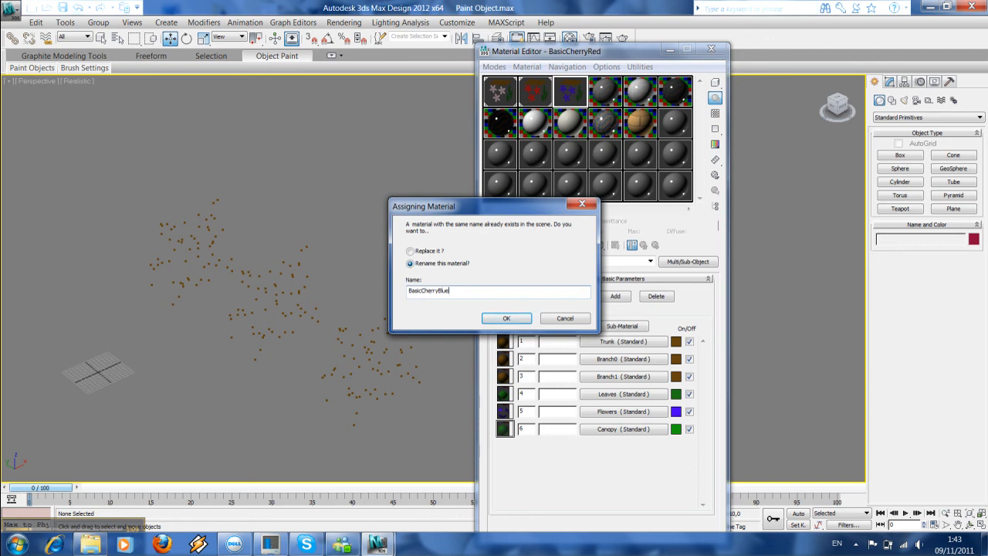
pyautogui.click(506, 318)
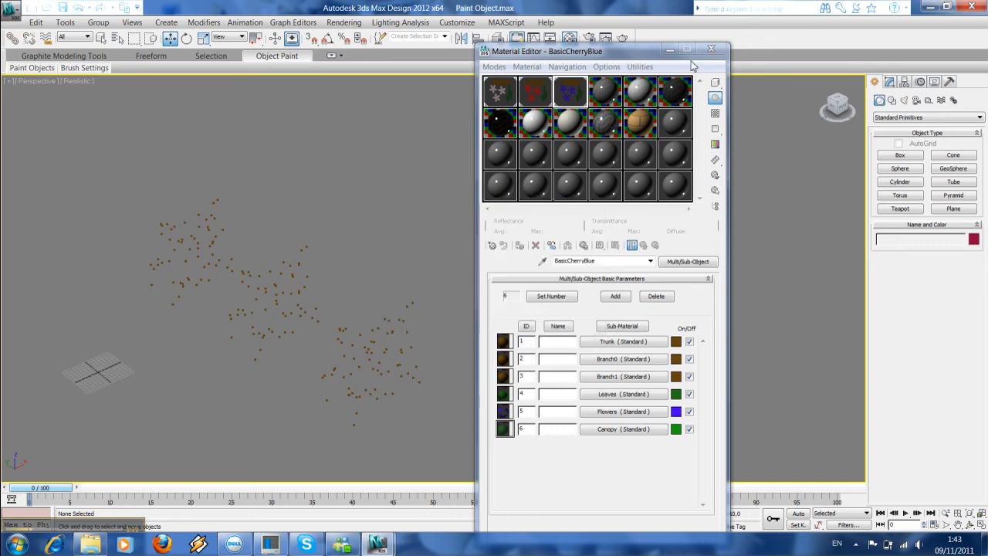
pyautogui.click(709, 49)
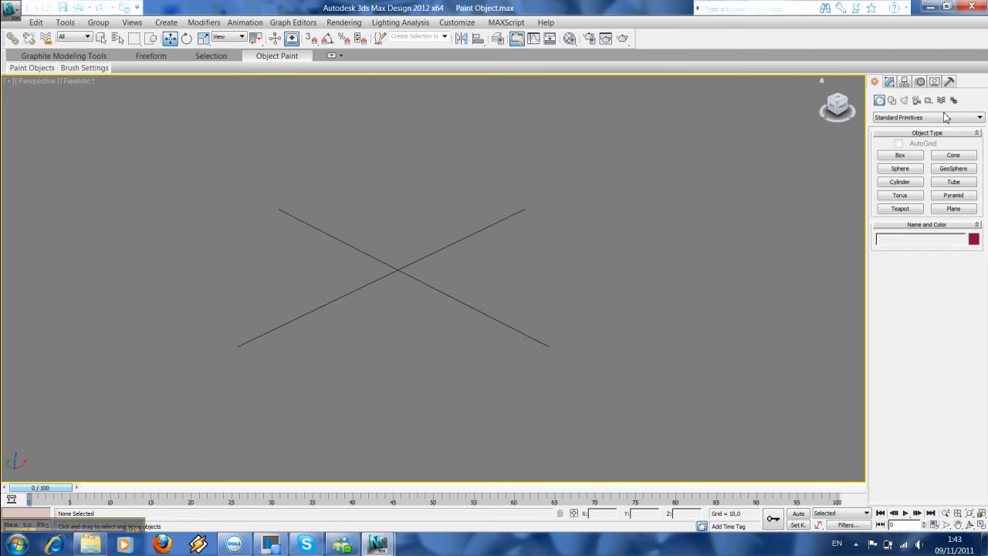
# - Draw a large Plane001 primitive and display it with Edged Faces shading
pyautogui.click(954, 208)
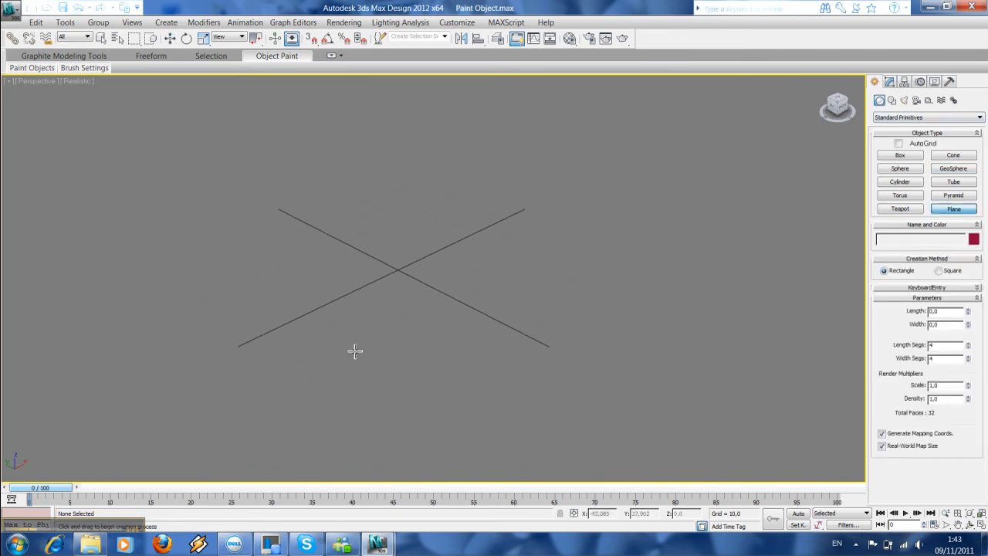
pyautogui.moveTo(347, 347); pyautogui.dragTo(728, 266)
pyautogui.write('20')
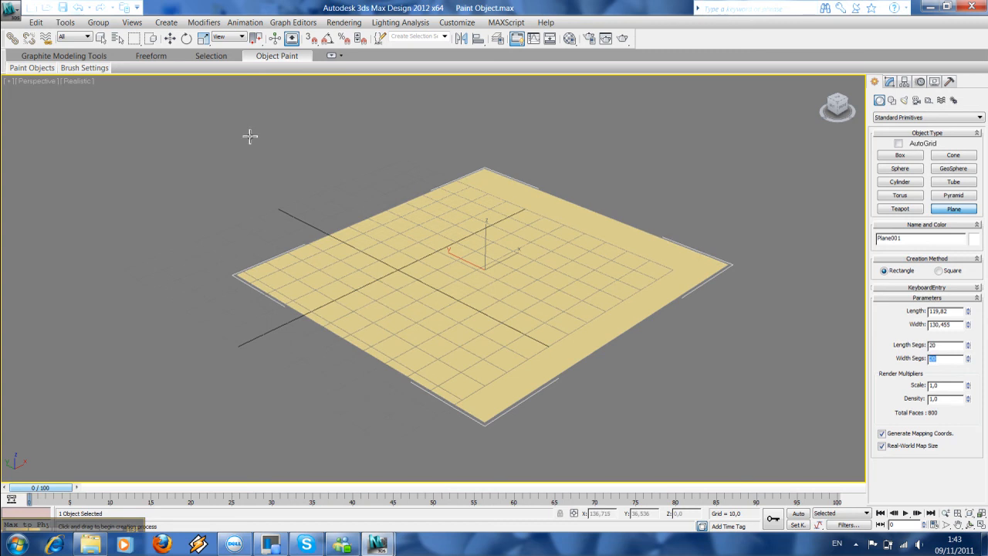
pyautogui.click(78, 83)
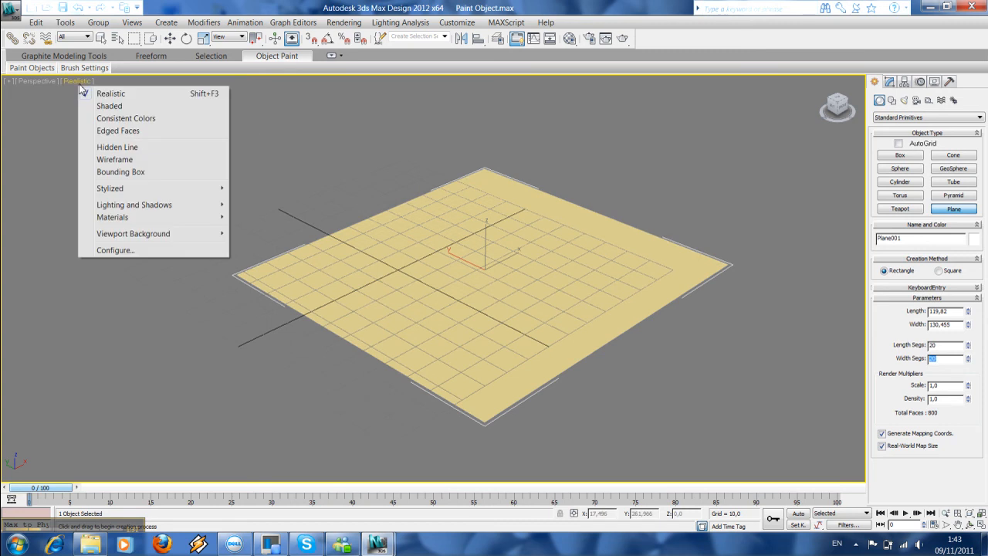
pyautogui.click(118, 130)
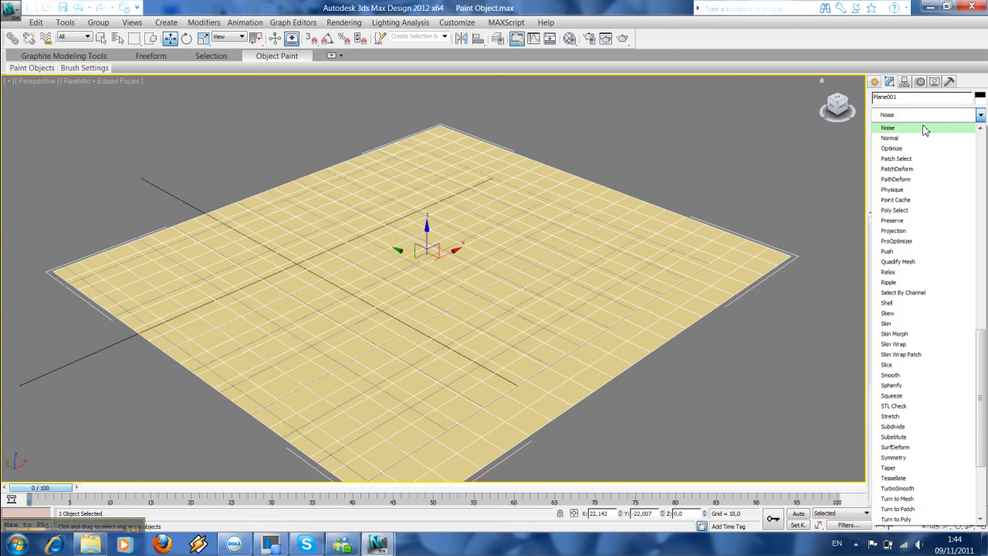
# - Apply a Noise modifier to ripple the plane into rolling hills
pyautogui.click(889, 127)
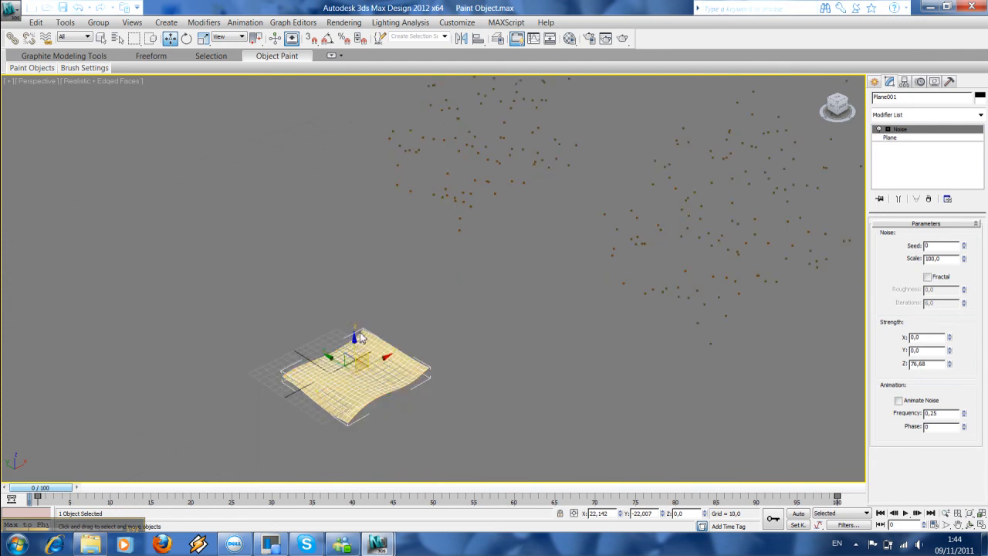
pyautogui.click(203, 37)
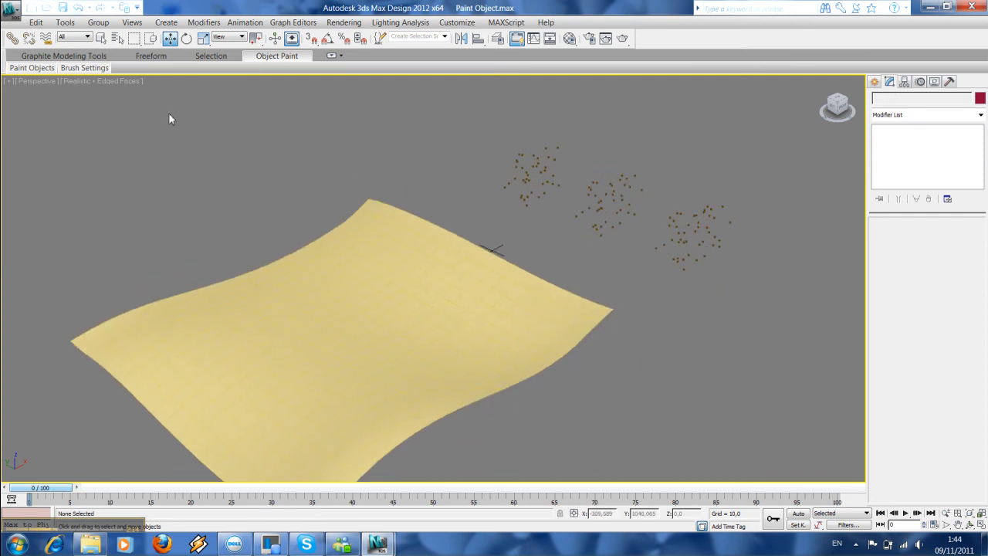
# - Add the three mrProxy cherry trees to the Object Paint object list via Pick
pyautogui.click(30, 68)
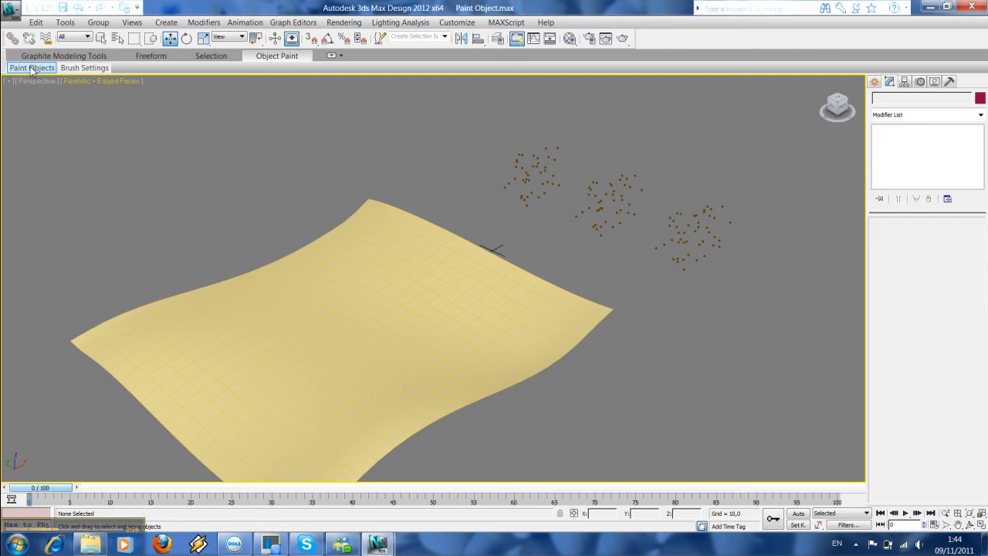
pyautogui.click(28, 68)
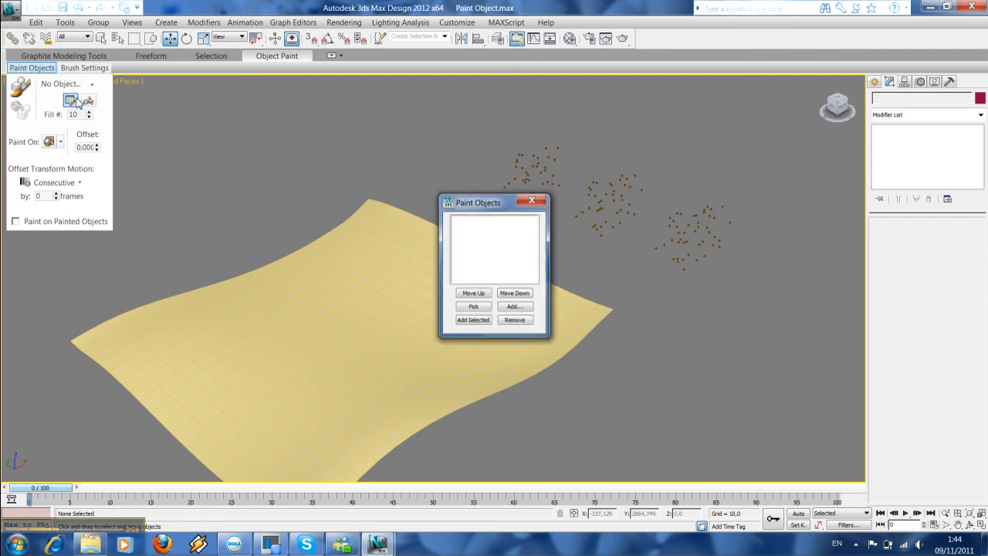
pyautogui.moveTo(477, 202); pyautogui.dragTo(426, 202)
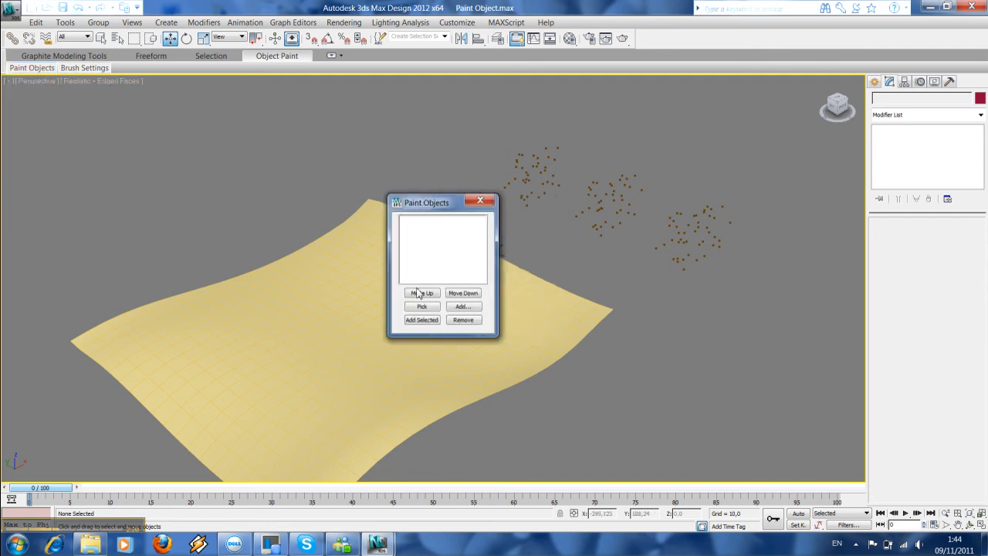
pyautogui.click(421, 306)
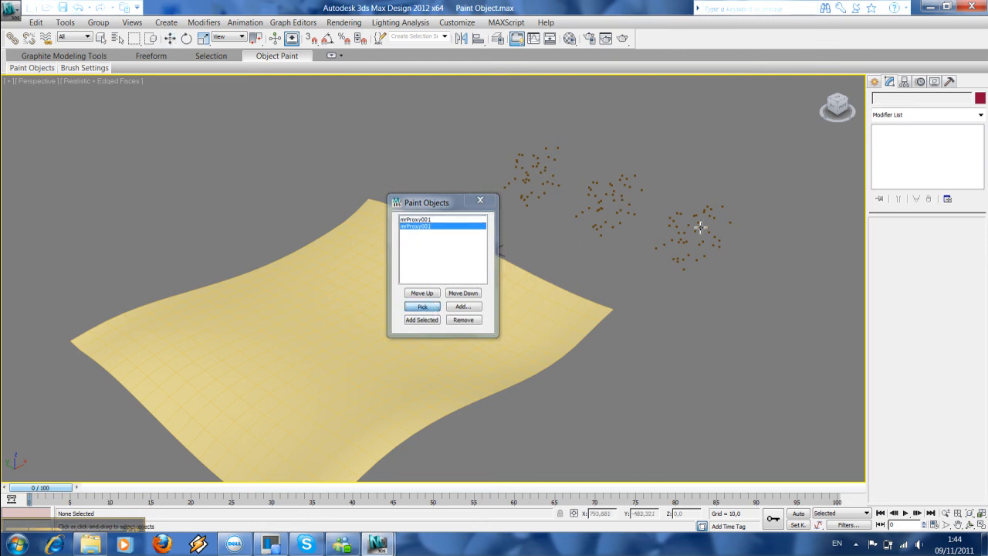
pyautogui.click(480, 201)
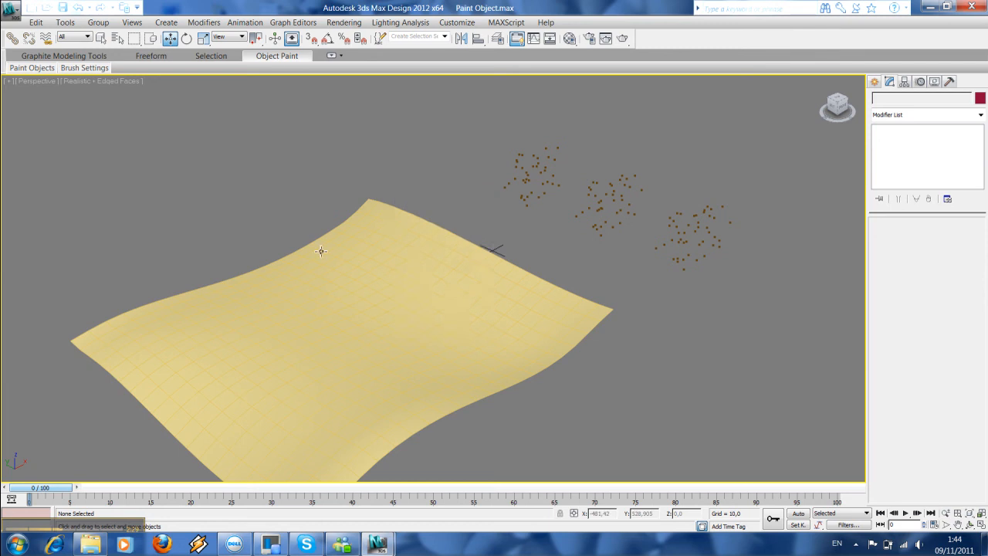
# - Select Plane001 as the surface and show the paint-object order choices
pyautogui.click(338, 317)
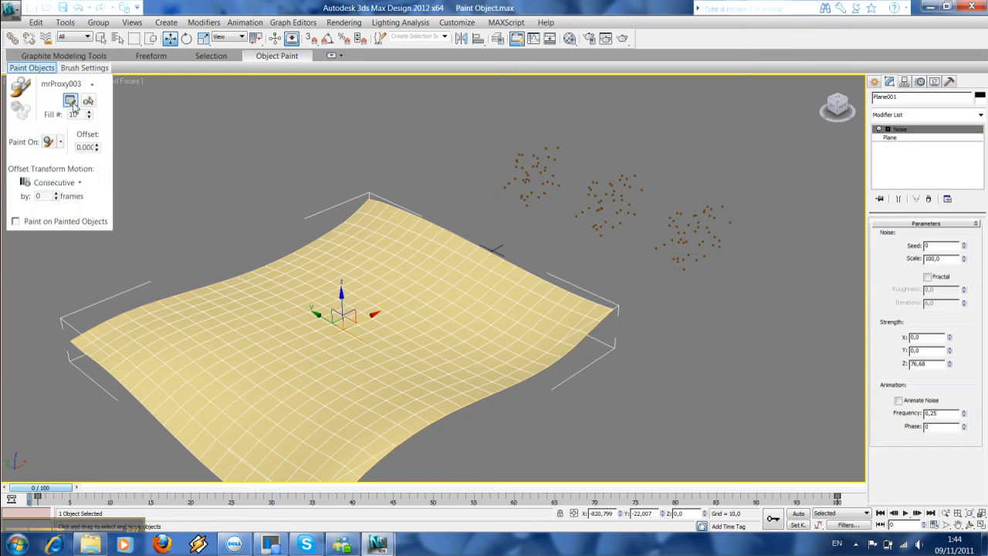
pyautogui.click(92, 84)
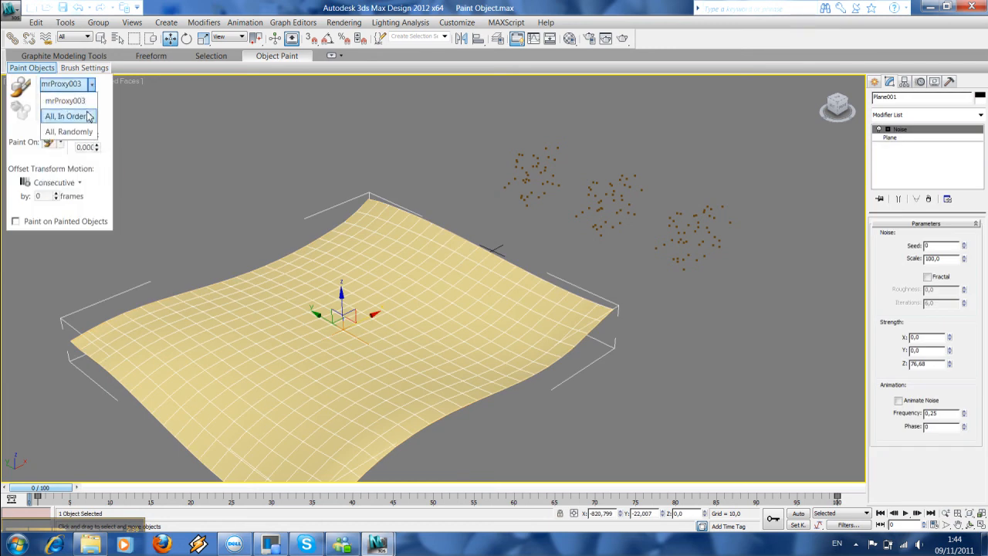
pyautogui.moveTo(89, 116)
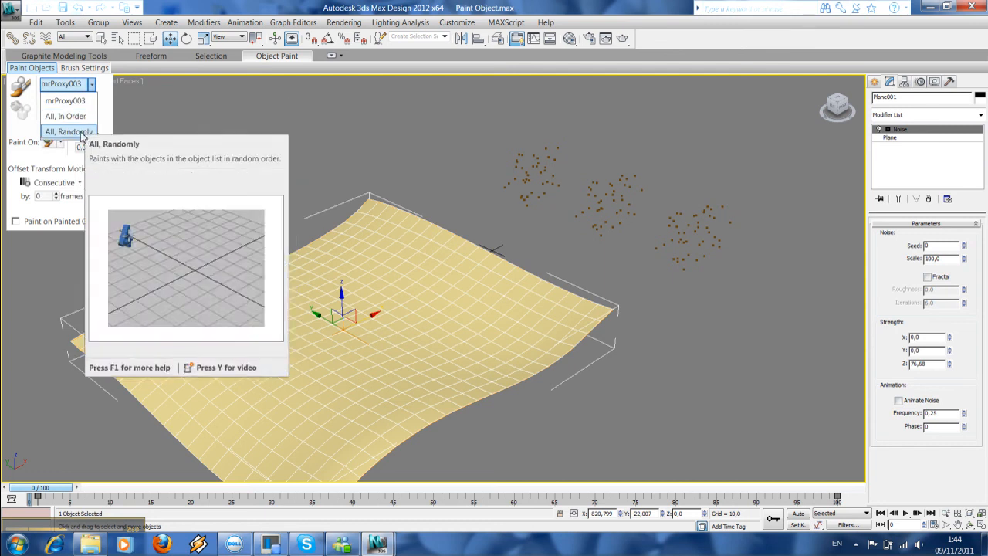
# - Set the paint object order to All, Randomly so the three trees mix
pyautogui.click(62, 129)
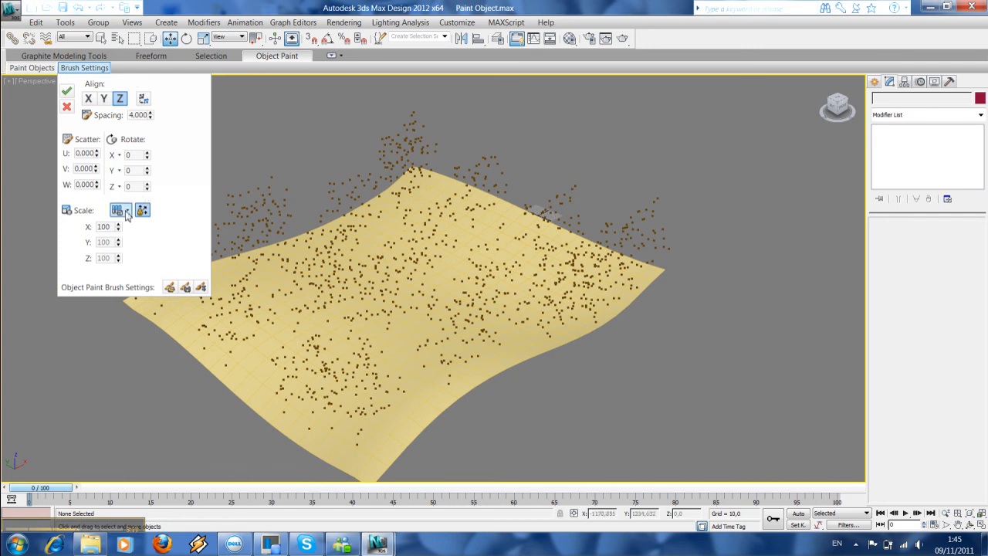
pyautogui.click(126, 210)
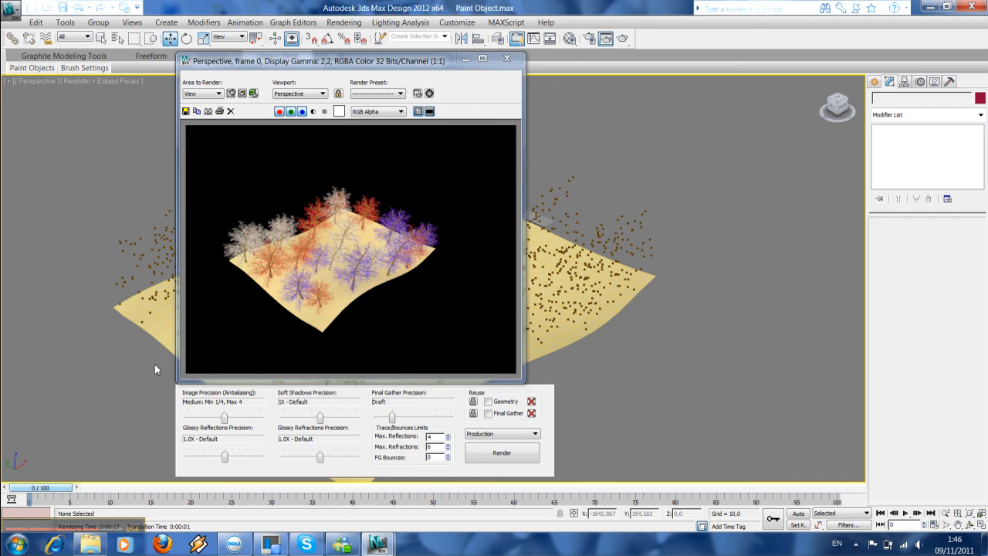
pyautogui.moveTo(74, 466)
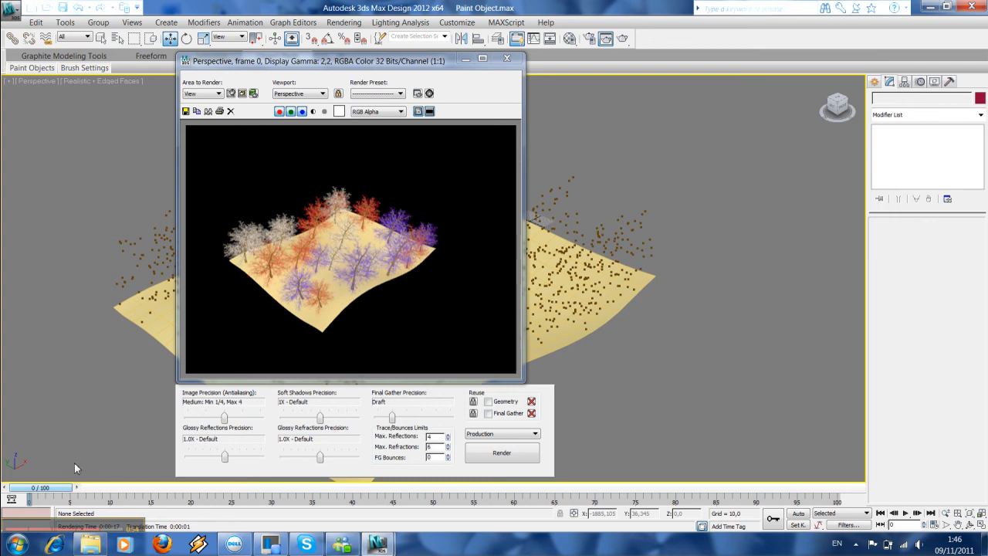